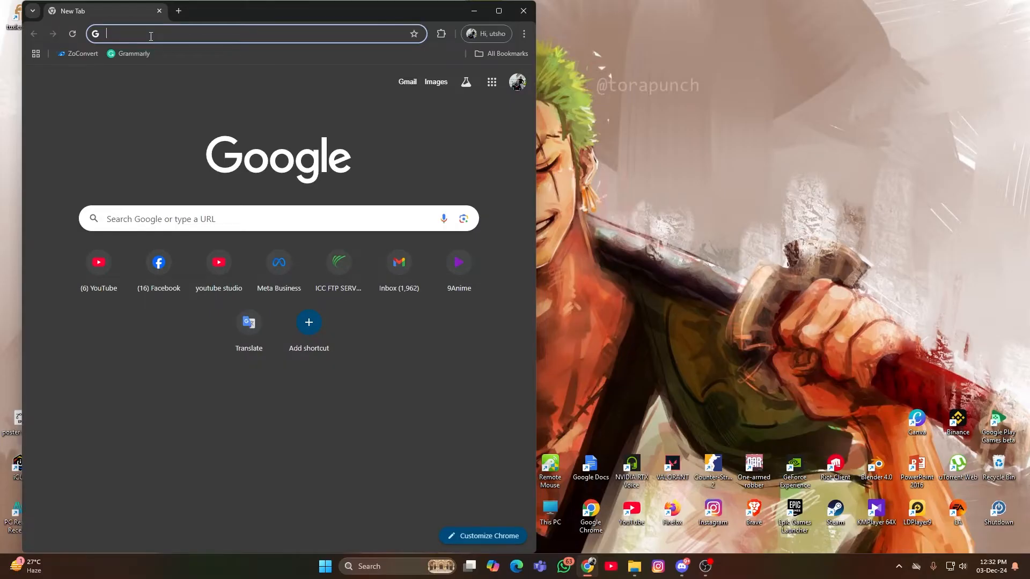
Step: Search Google for 'tuxler vpn' and follow the result to the tuxlerVPN site
{"action": "type", "text": "tuxler vpn"}
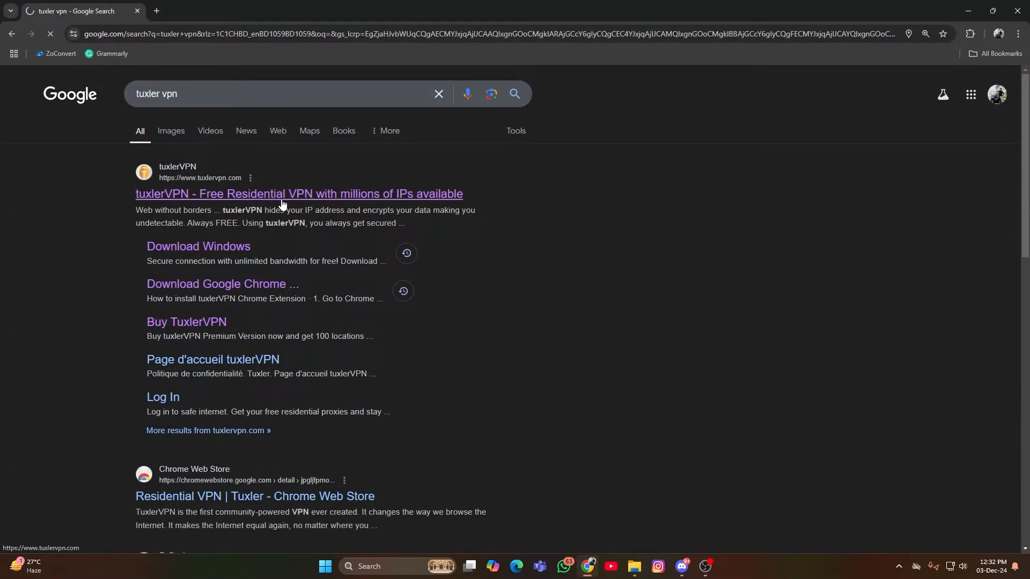
{"action": "left_click", "coordinate": [300, 194]}
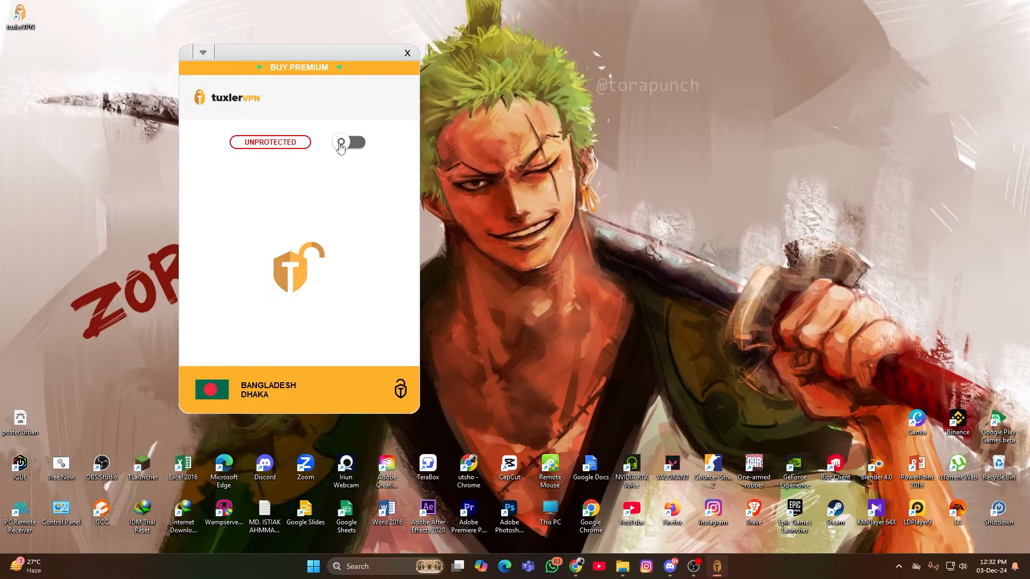
Step: Enable VPN protection with a Residential connection and choose Philippines as the location
{"action": "left_click", "coordinate": [351, 142]}
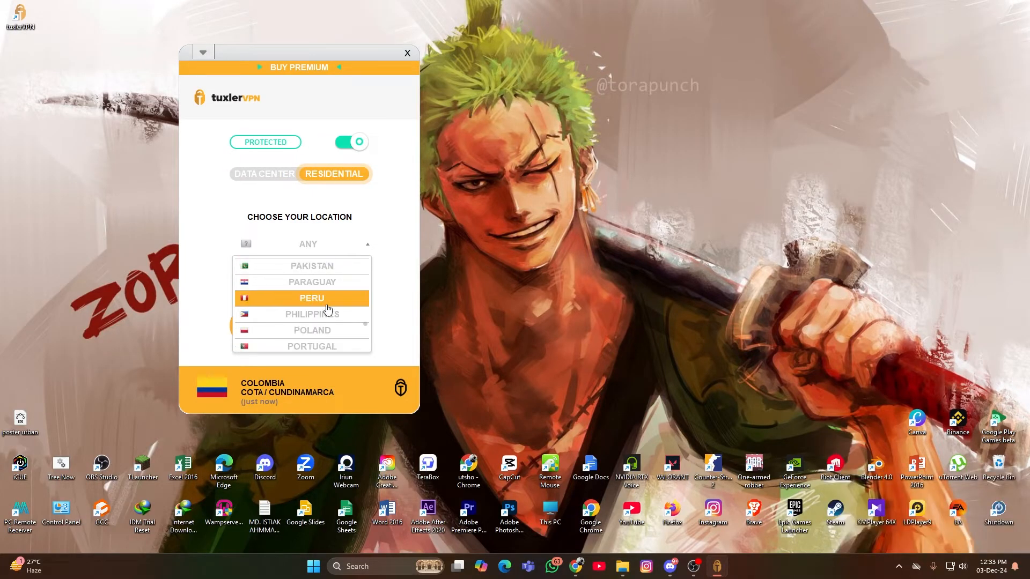
{"action": "left_click", "coordinate": [311, 314]}
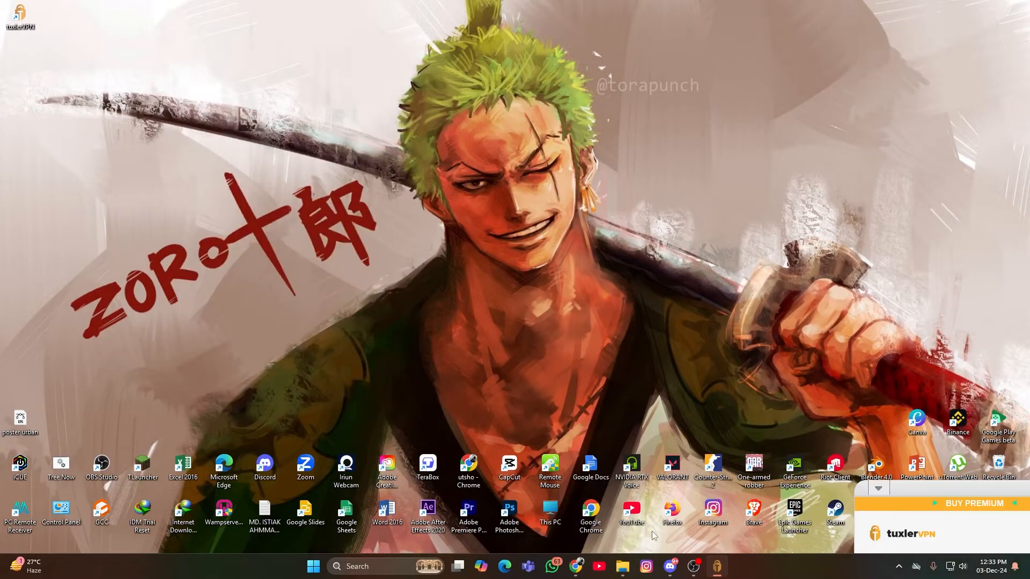
{"action": "left_click", "coordinate": [576, 567]}
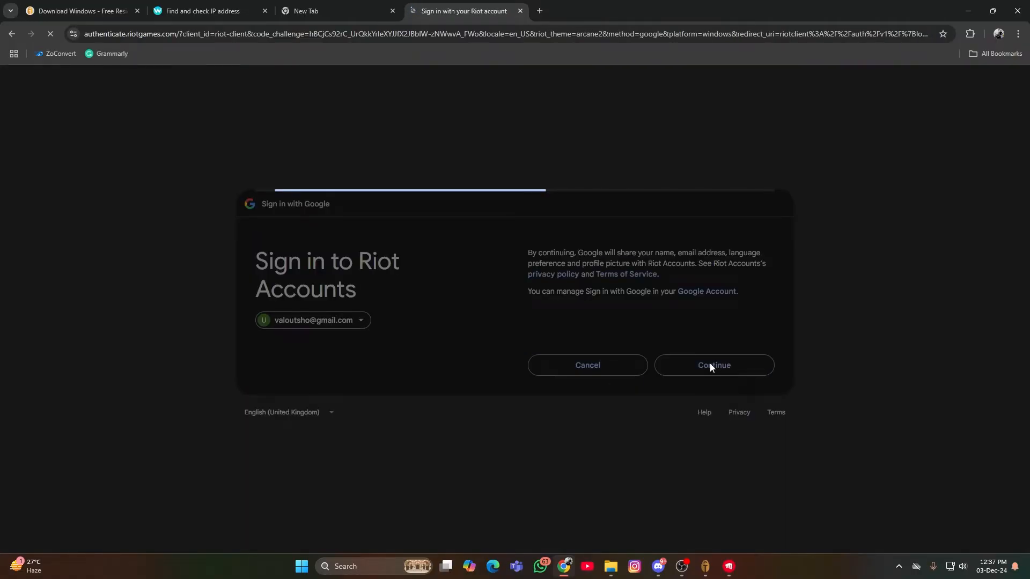
Step: Sign in with Google, create a new Riot account, and launch VALORANT to reach Create your Riot ID
{"action": "left_click", "coordinate": [714, 364]}
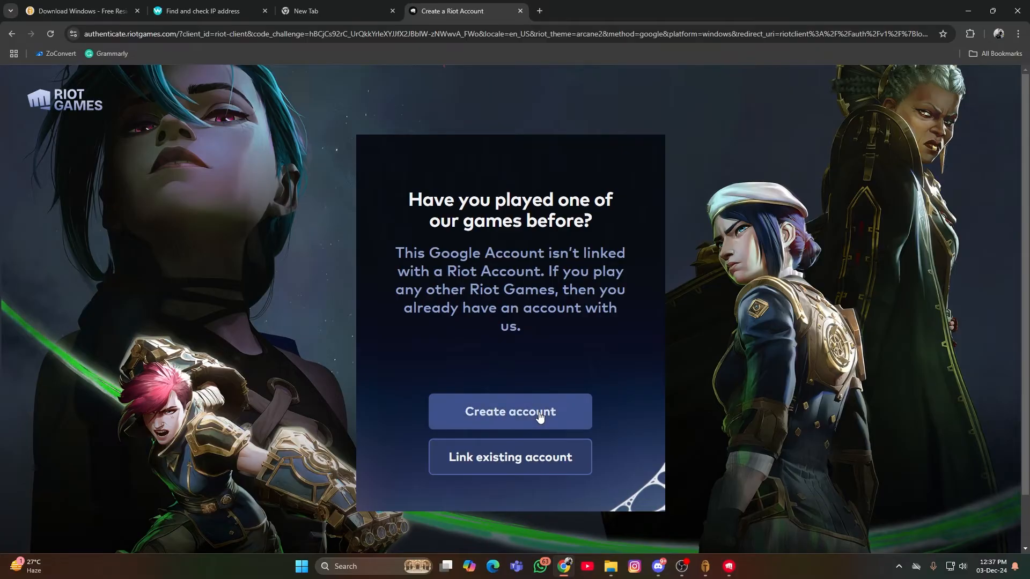
{"action": "left_click", "coordinate": [510, 412]}
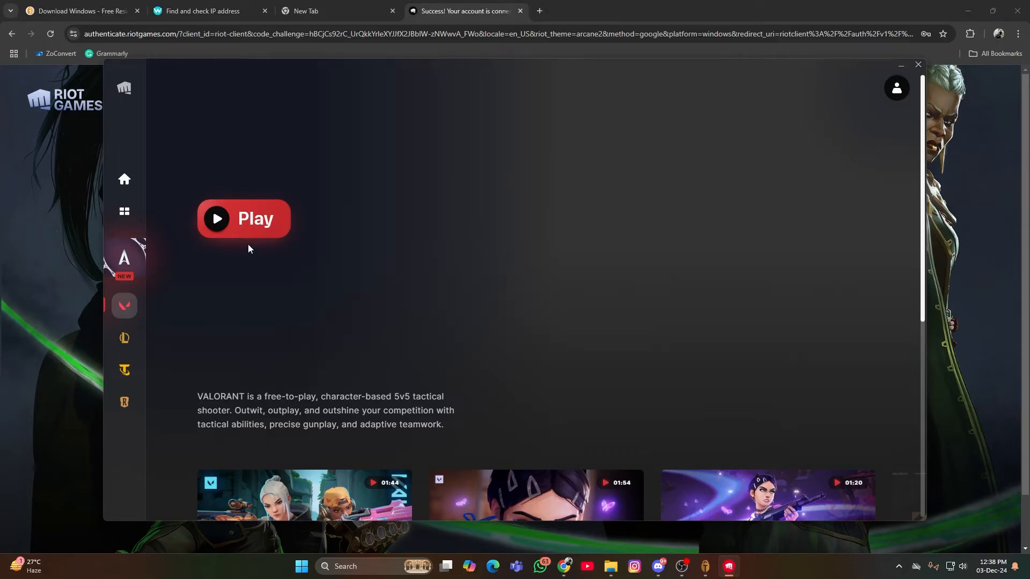
{"action": "left_click", "coordinate": [243, 218]}
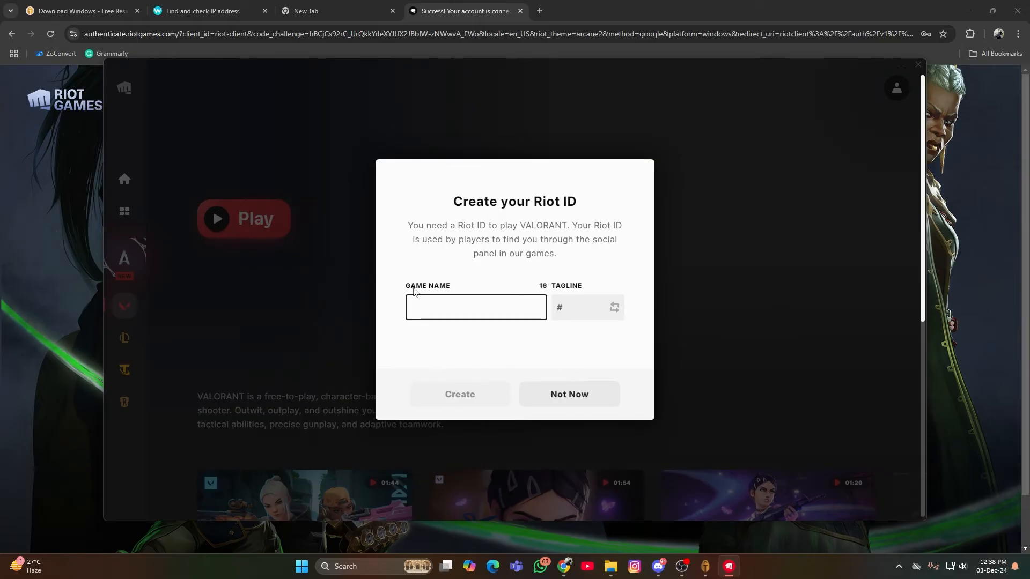